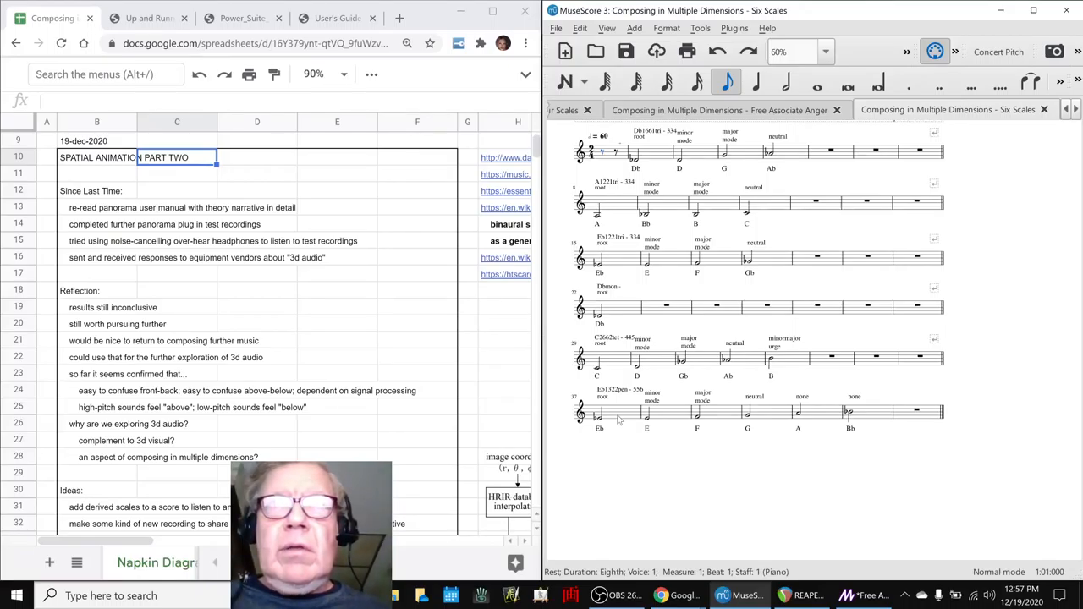
Audition the first note of the final scale and stop playback
left_click(600, 411)
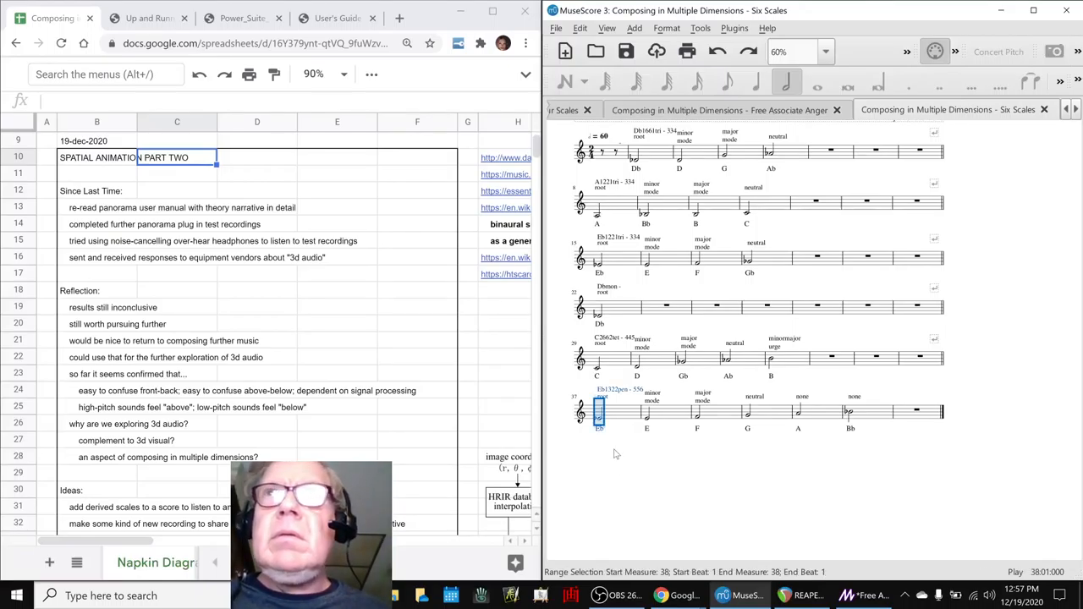
left_click(698, 412)
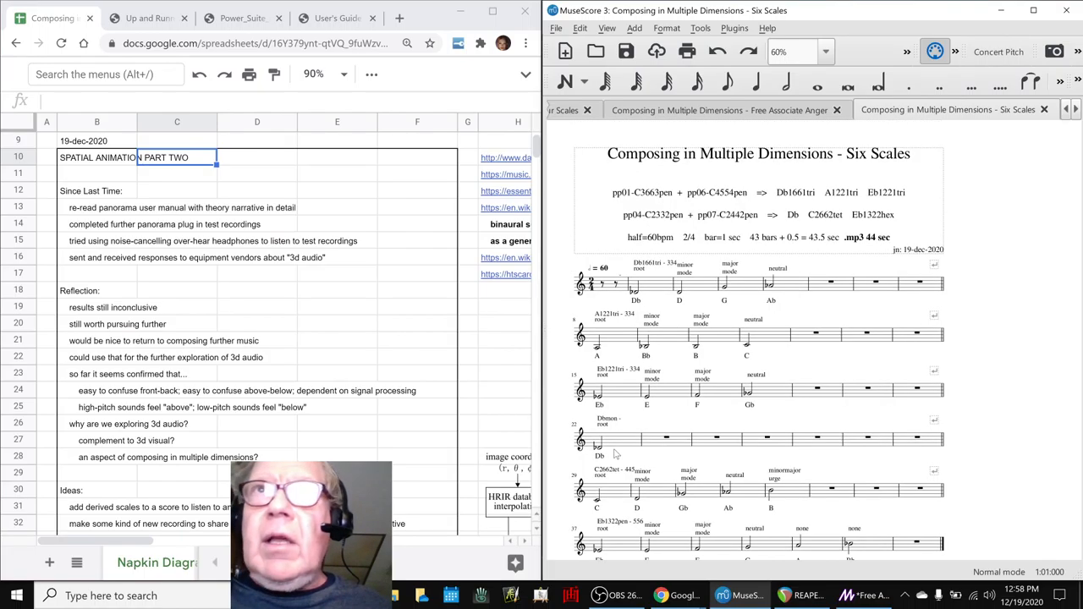
Shift the notes sheet right to reveal the reference links and binaural diagram
left_click(726, 82)
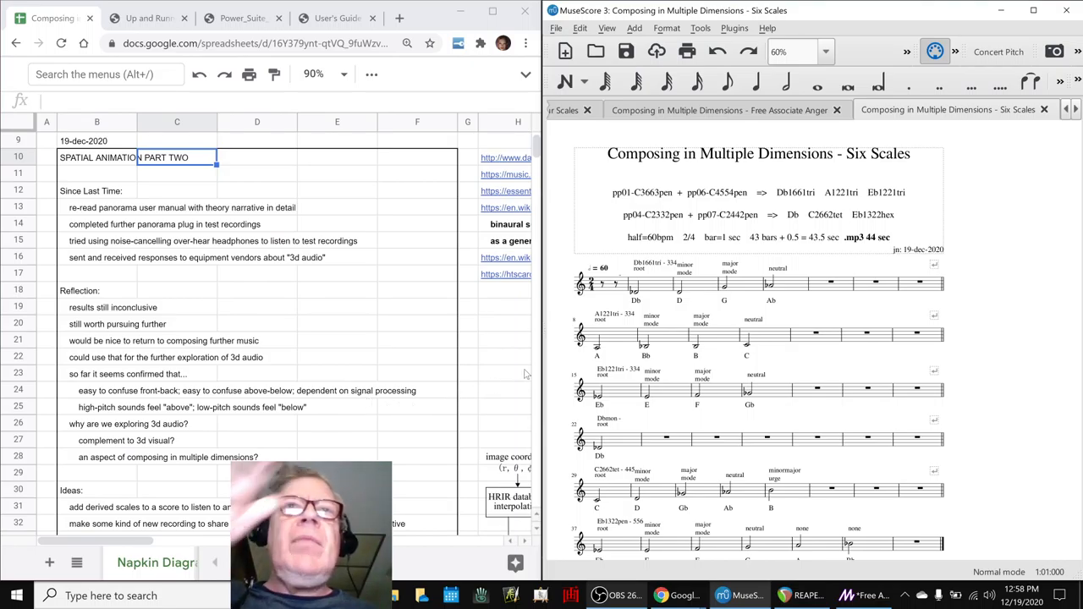
left_click(509, 223)
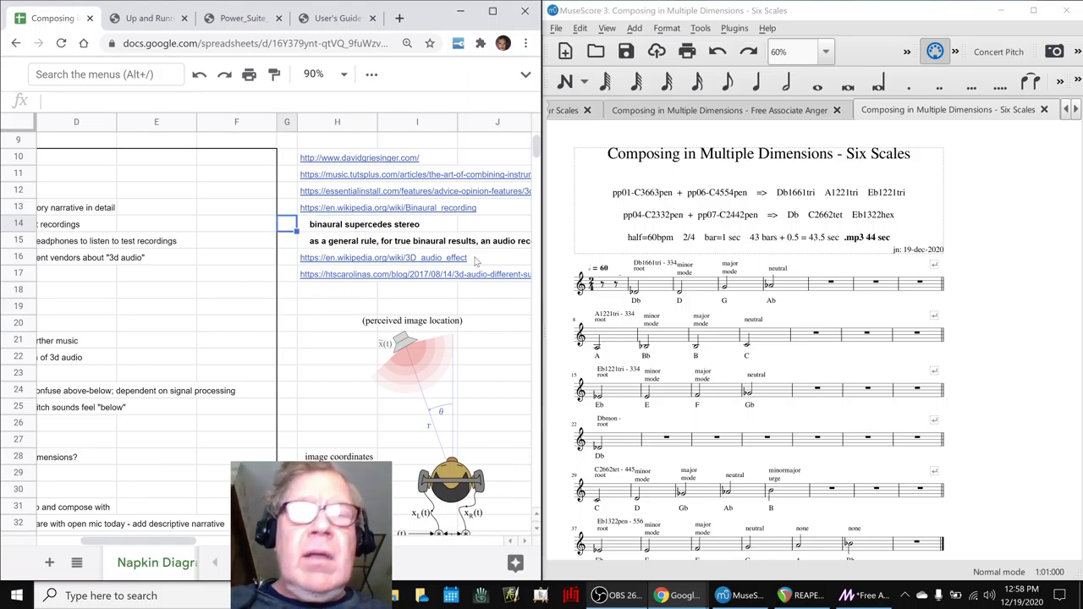
Read the binaural general-rule note in H15, then move down to the Ideas and Results rows
left_click(336, 240)
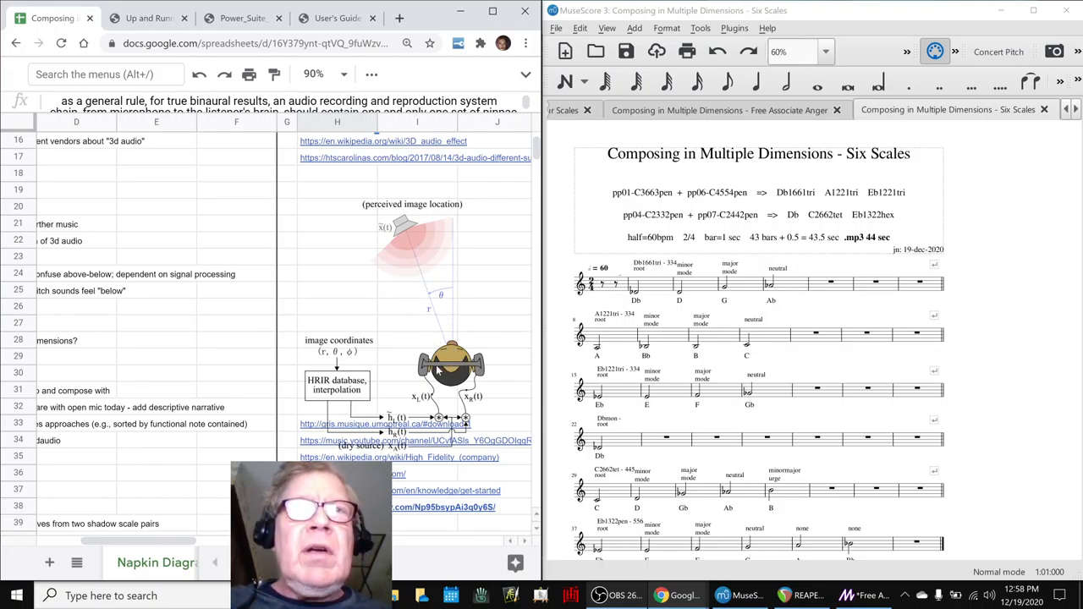
mouse_move(407, 244)
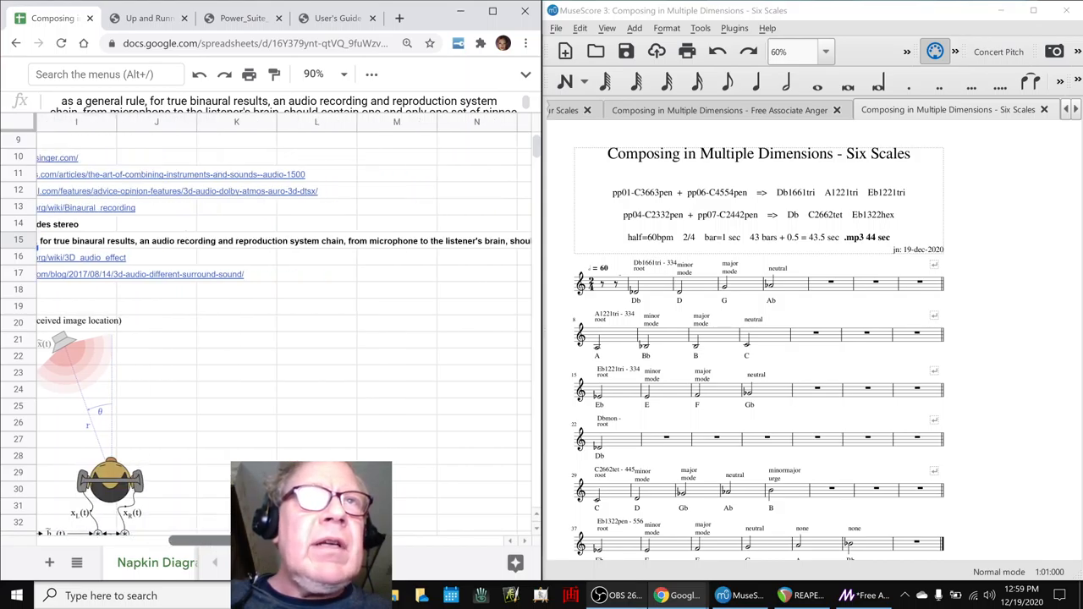
scroll("right", 3)
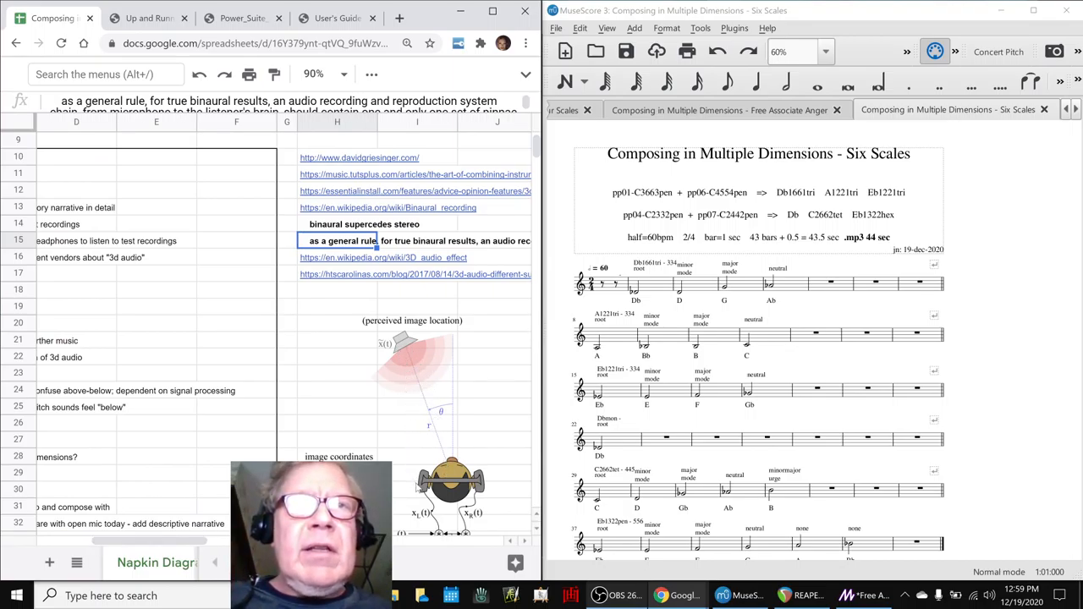
mouse_move(461, 381)
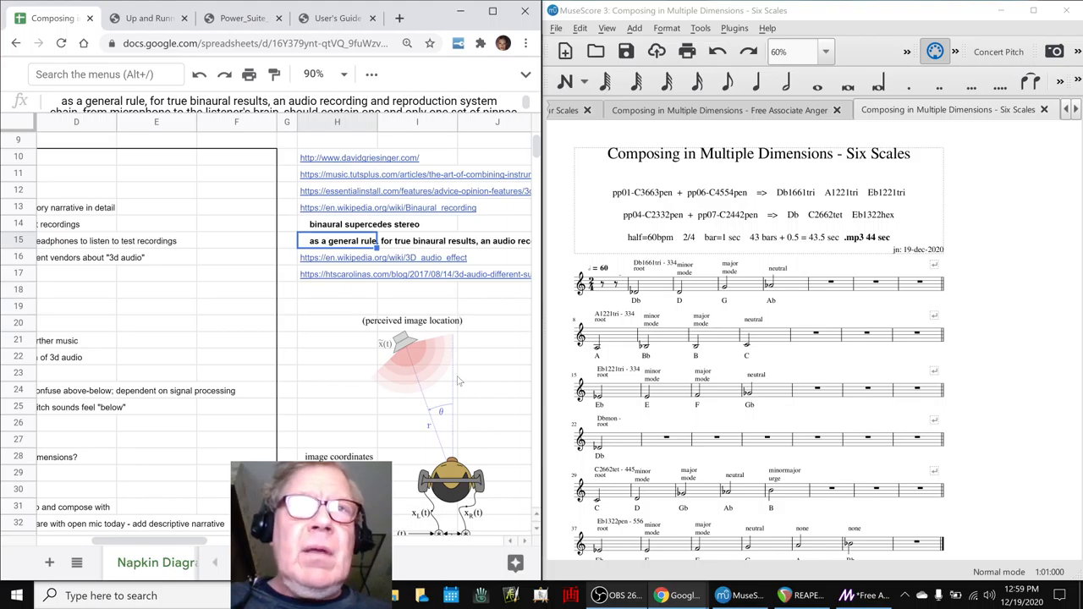
scroll("down", 3)
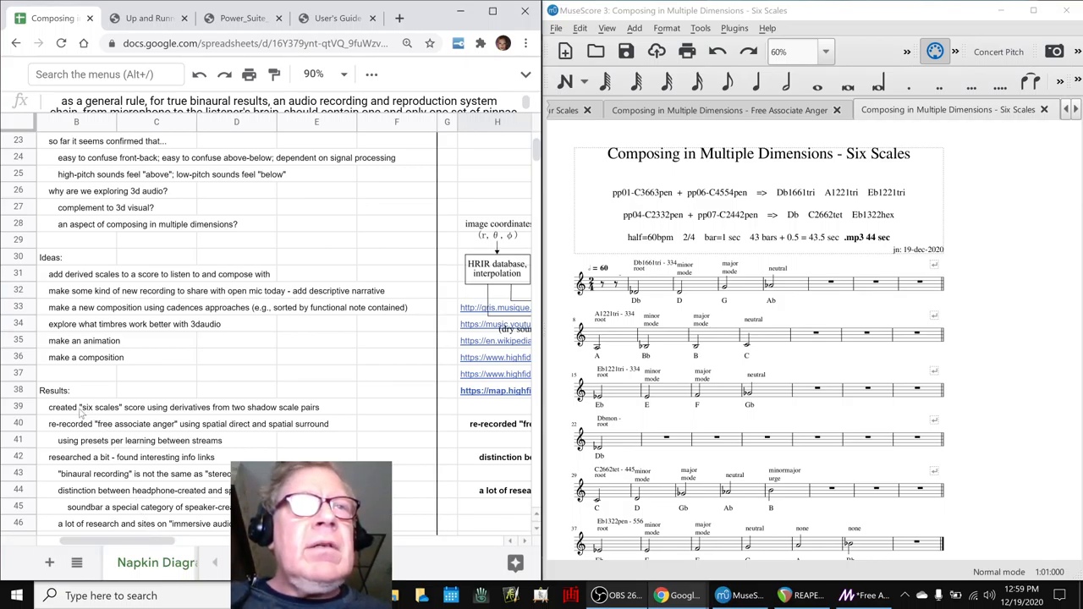
Read the full six-scales Results note in H39, then bring up the Free Associate Anger score
left_click(76, 406)
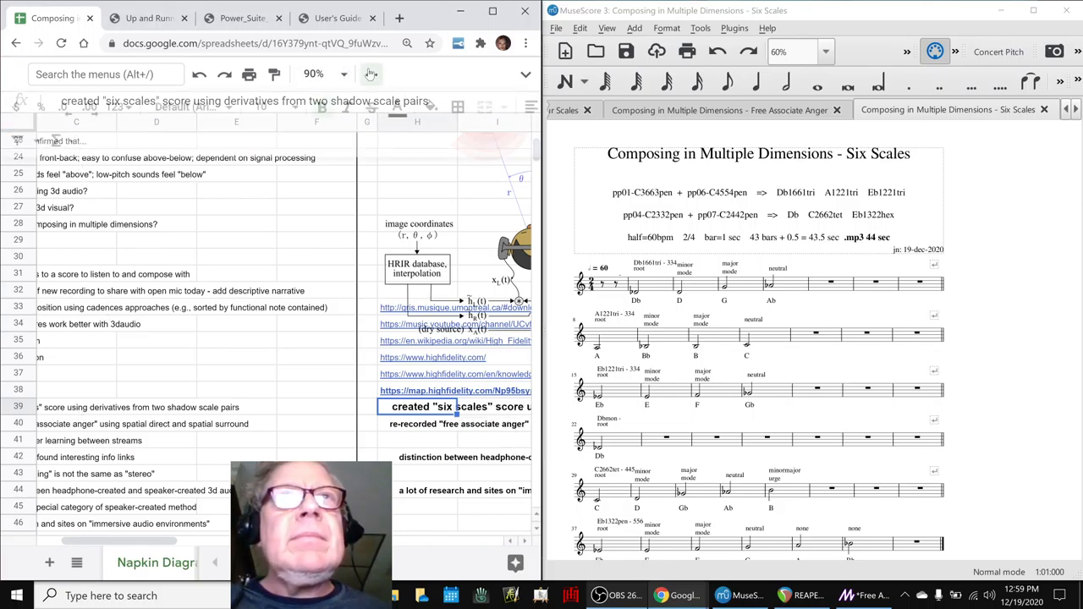
left_click(270, 105)
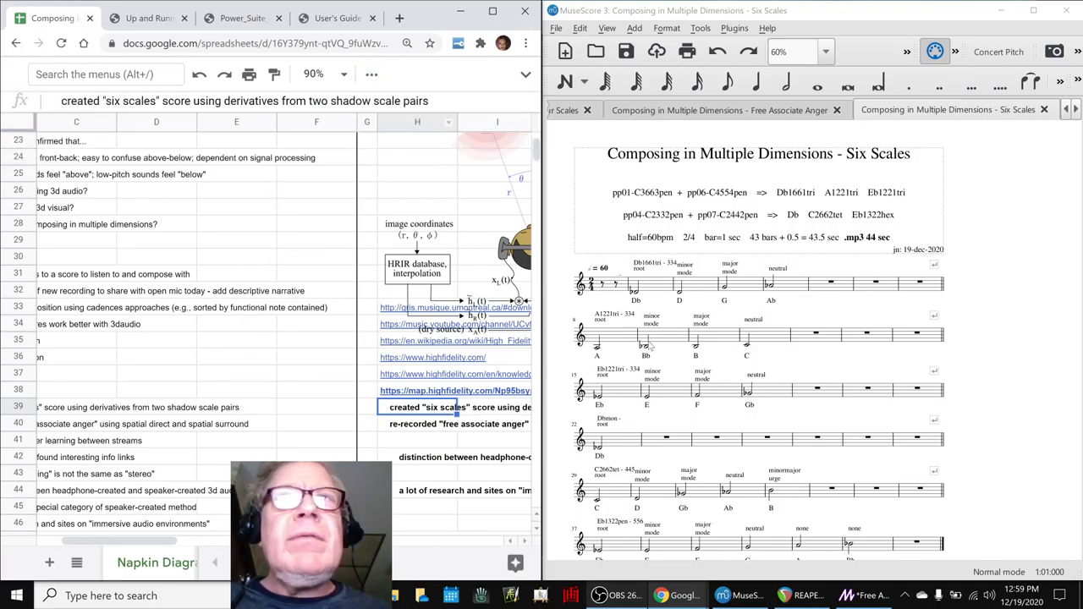
left_click(720, 110)
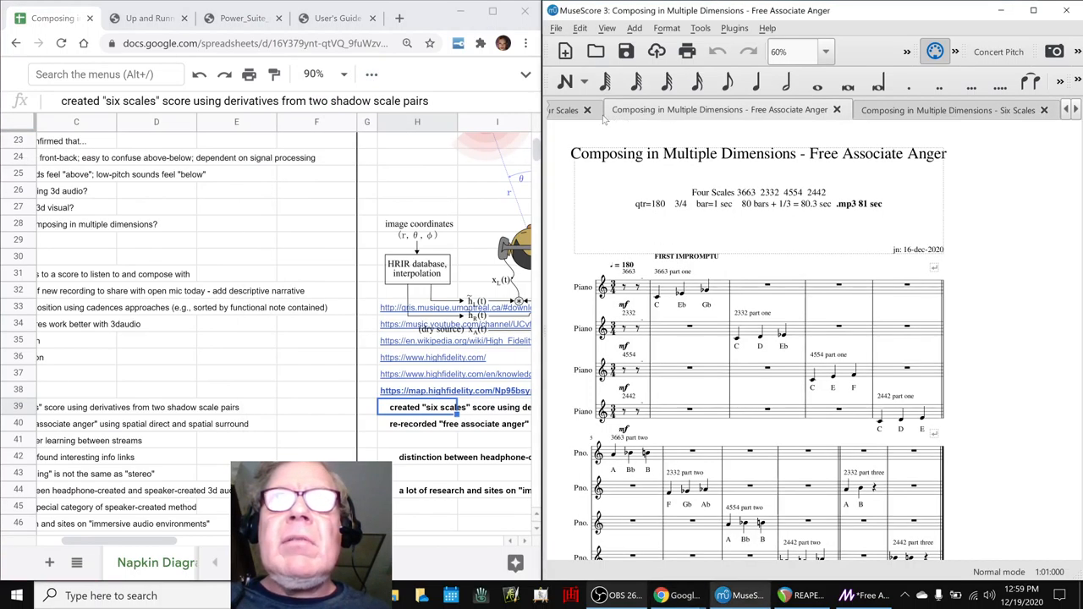
Show the Four Scales score and select the first note of its first scale
left_click(562, 110)
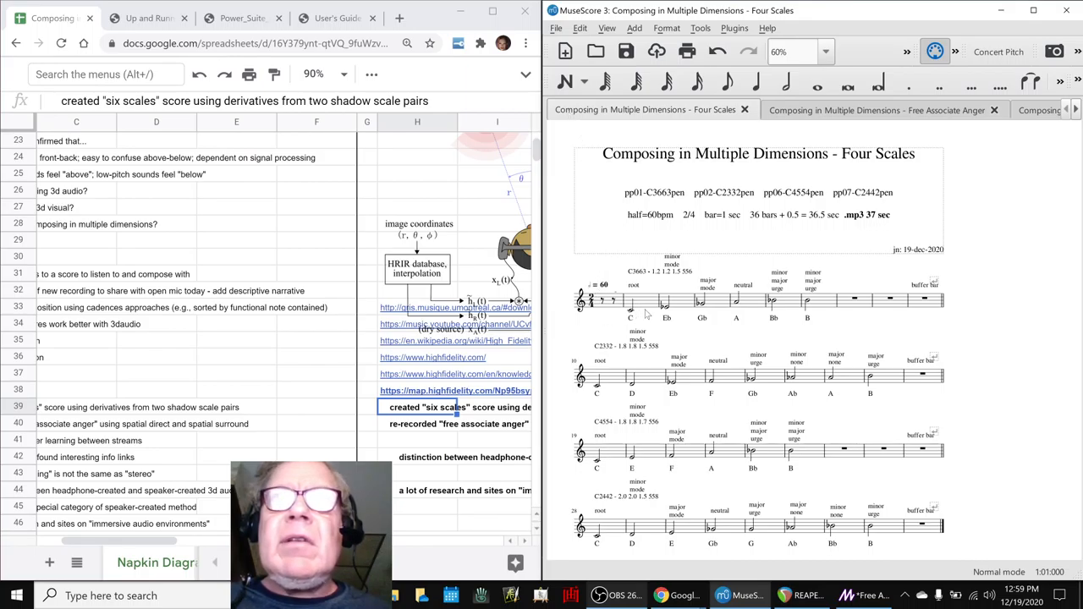
left_click(630, 301)
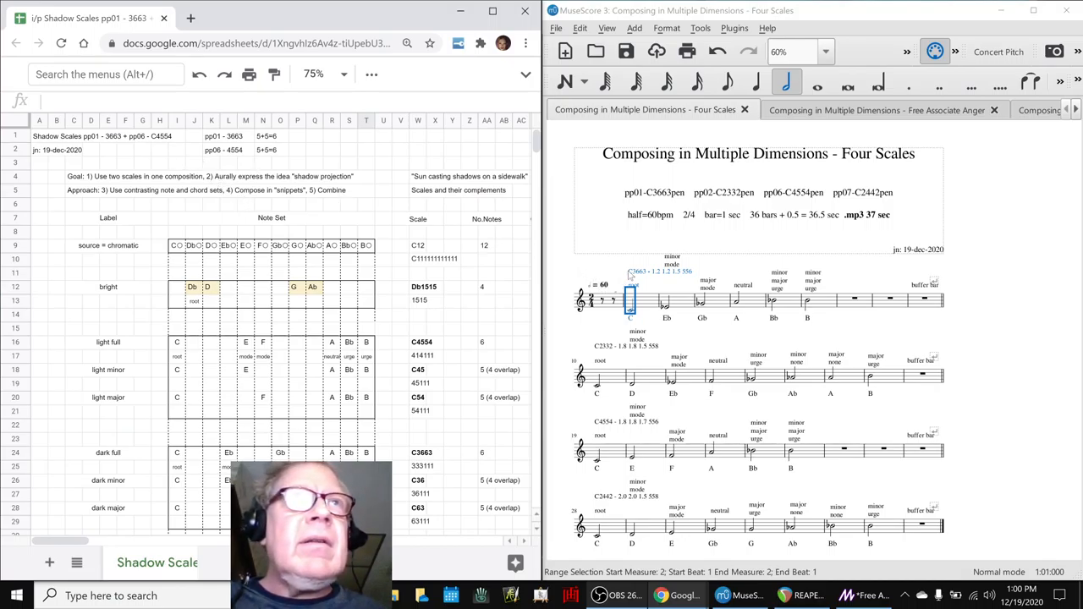
In the pp01 Shadow Scales sheet, select the bright-row Db cell and move down to the derivative rows
left_click(630, 450)
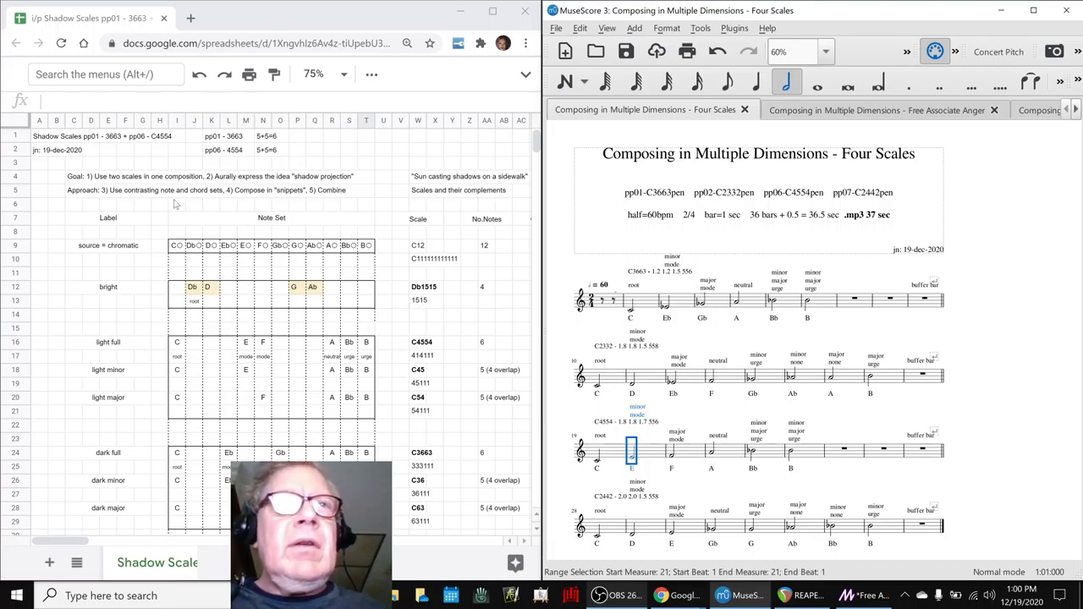
left_click(193, 288)
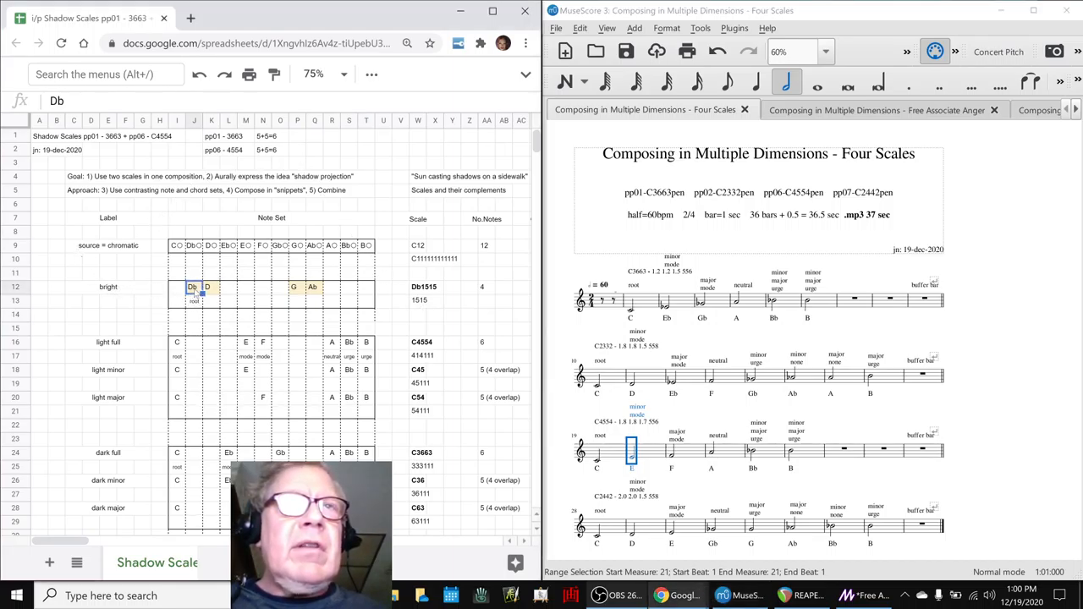
scroll("down", 3)
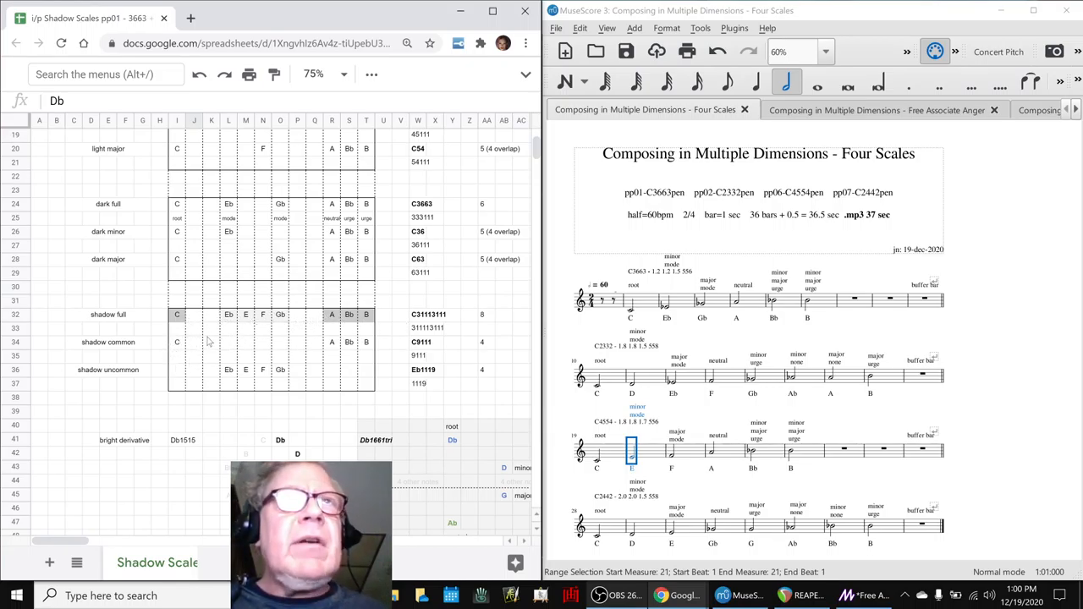
scroll("down", 3)
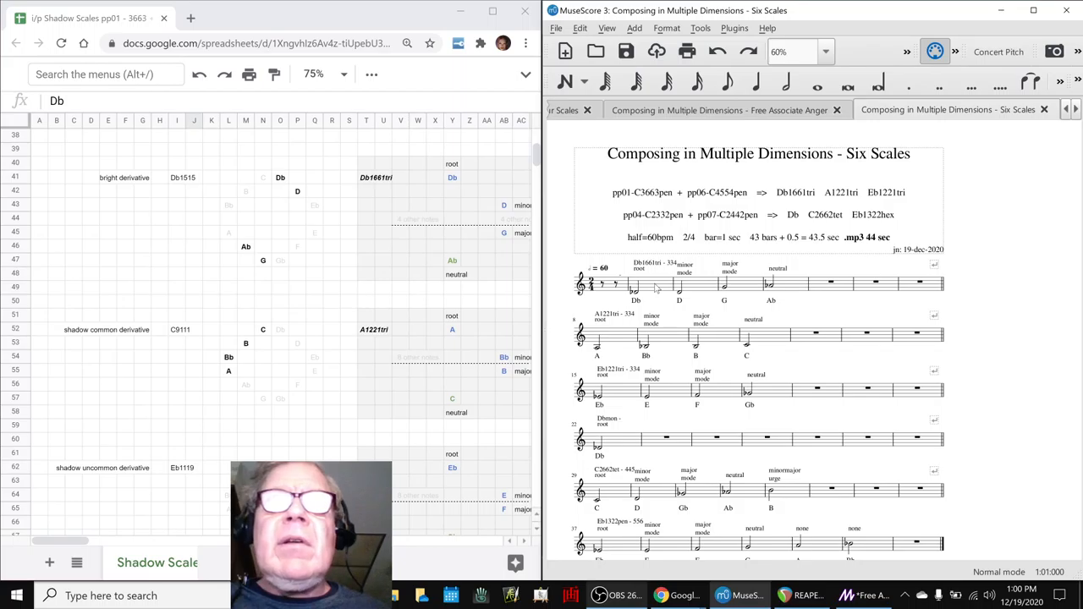
In the pp04 Shadow Scales sheet, select the bright derivative's Db cell, then return to Free Associate Anger
left_click(637, 285)
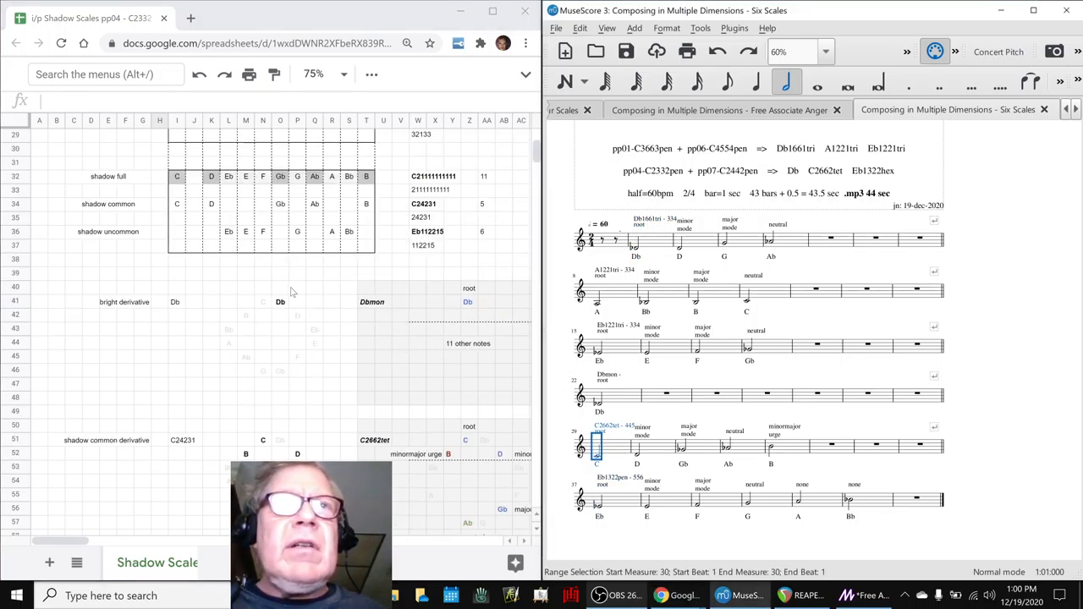
left_click(281, 301)
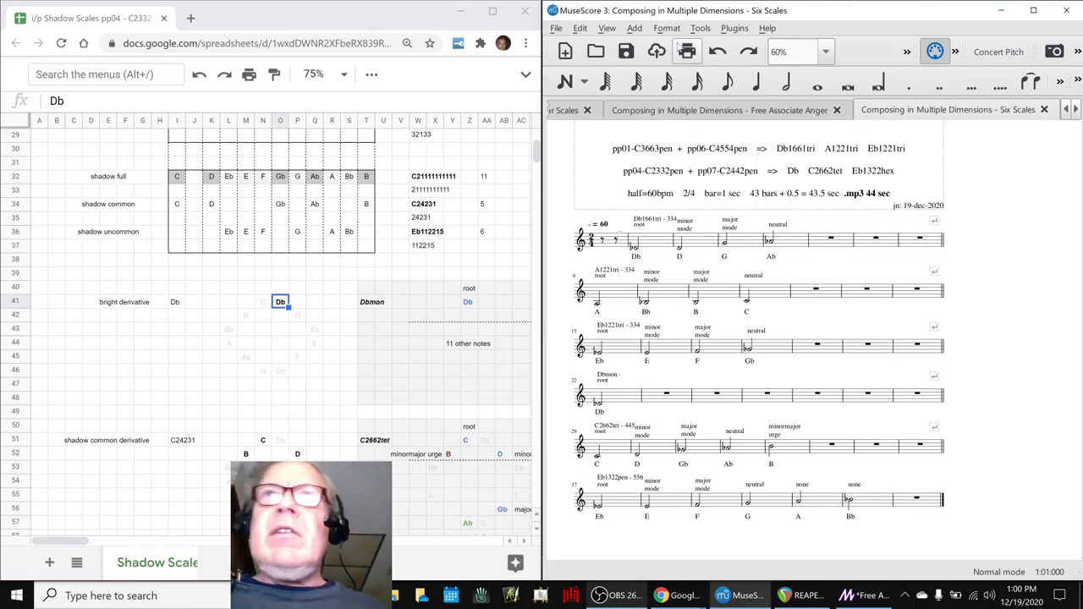
left_click(720, 108)
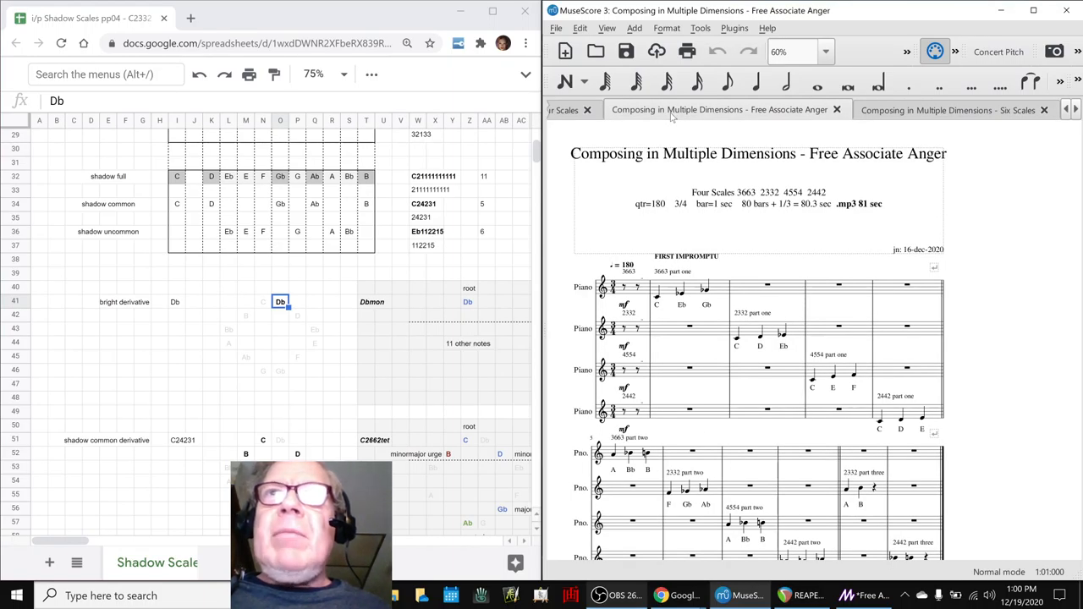
View the Free Associate Anger piano staves, then bring up the REAPER mix project
left_click(687, 329)
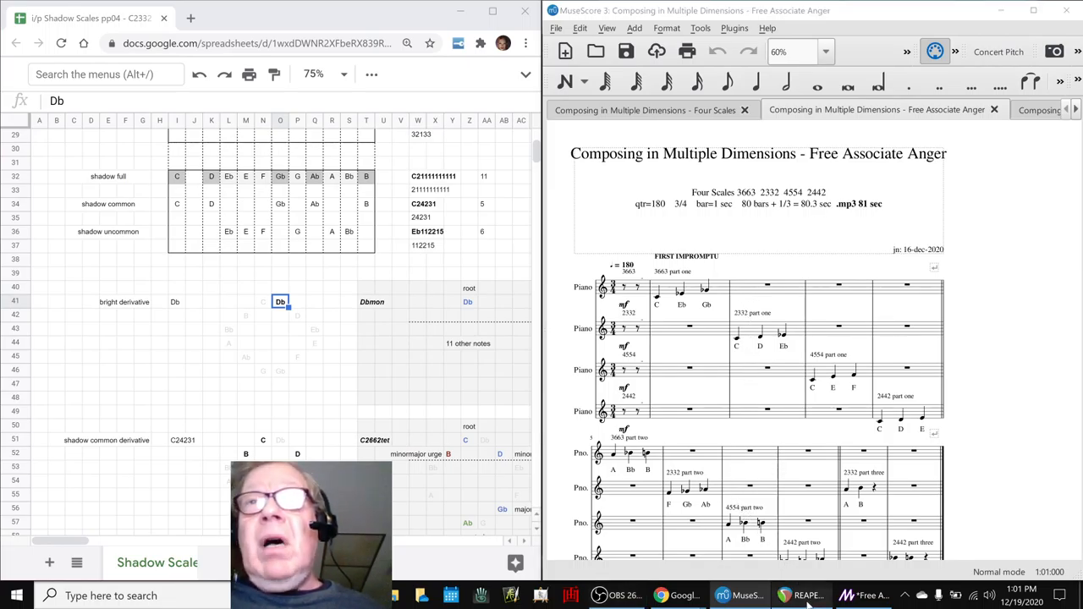
left_click(804, 596)
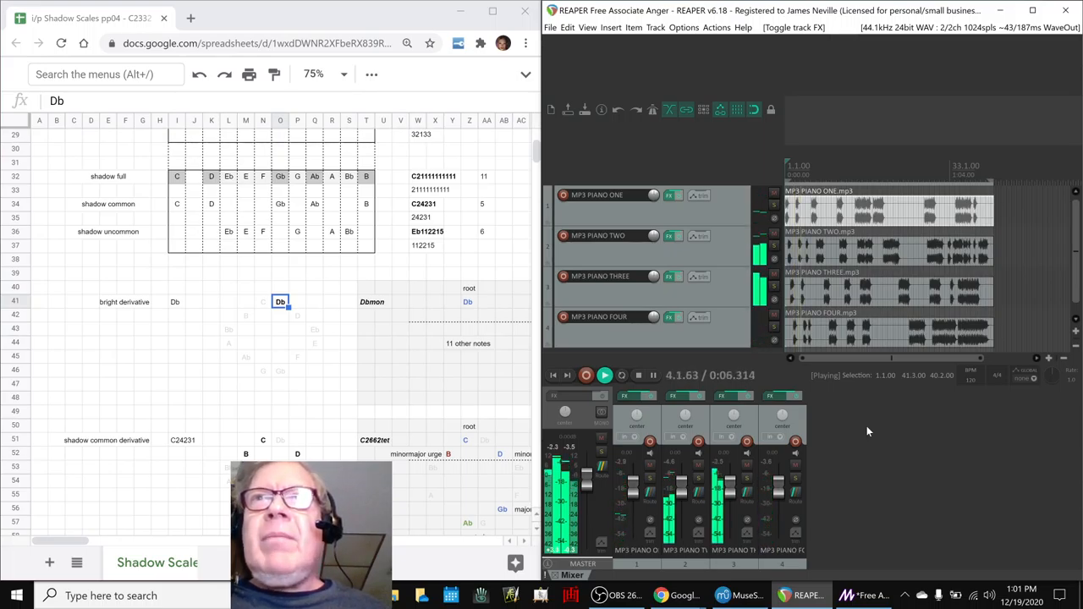
Stop the four-track piano mix, then bring up the Magic Music Visuals project
left_click(585, 376)
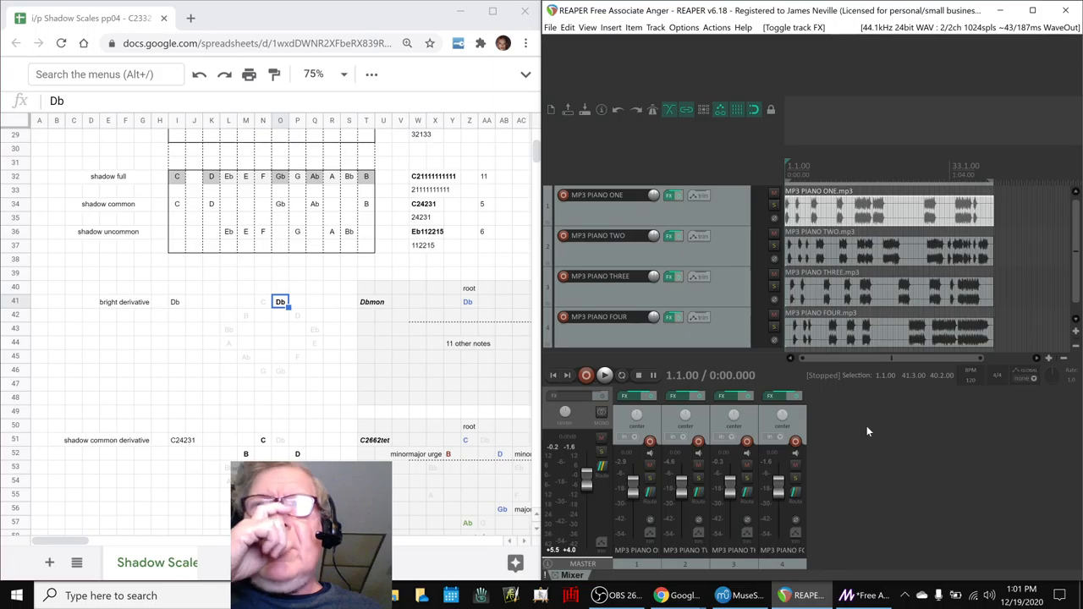
left_click(864, 596)
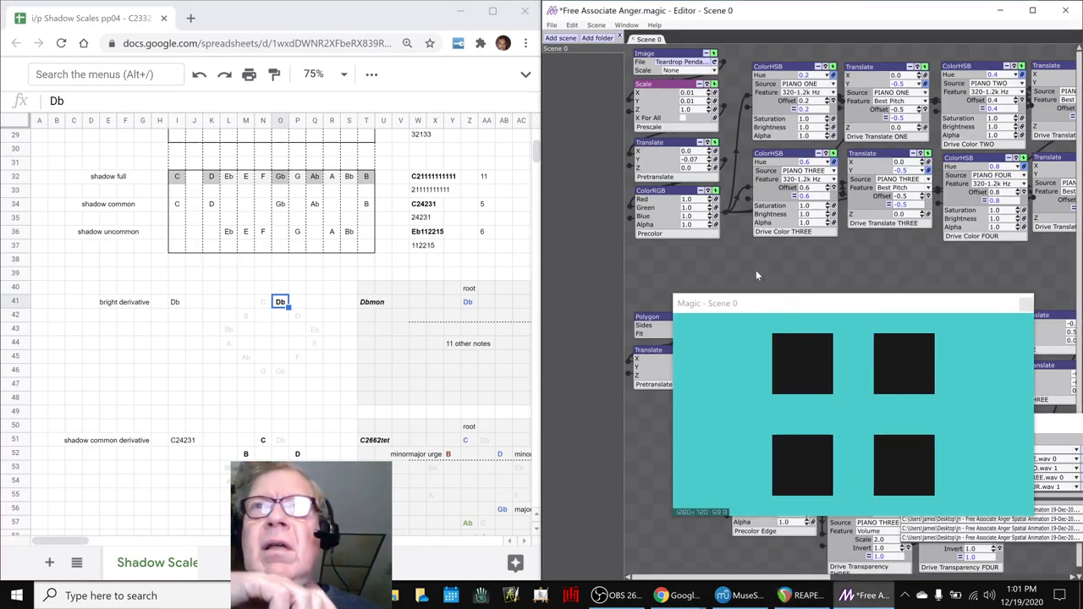
mouse_move(775, 288)
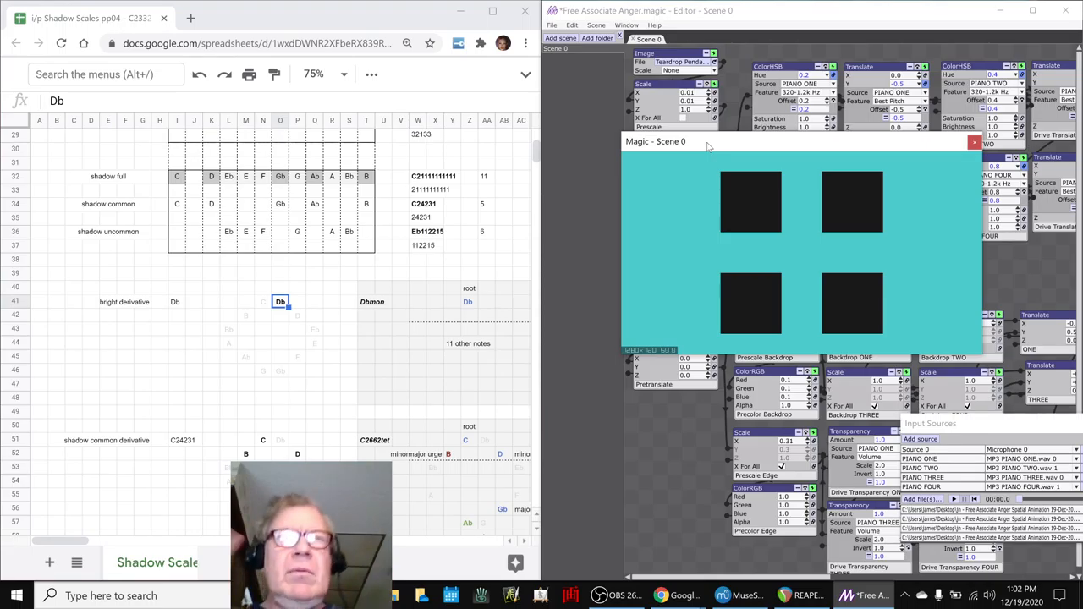
Return to the project notes sheet and select a cell in the Ideas list for a new reflection
key("alt+tab")
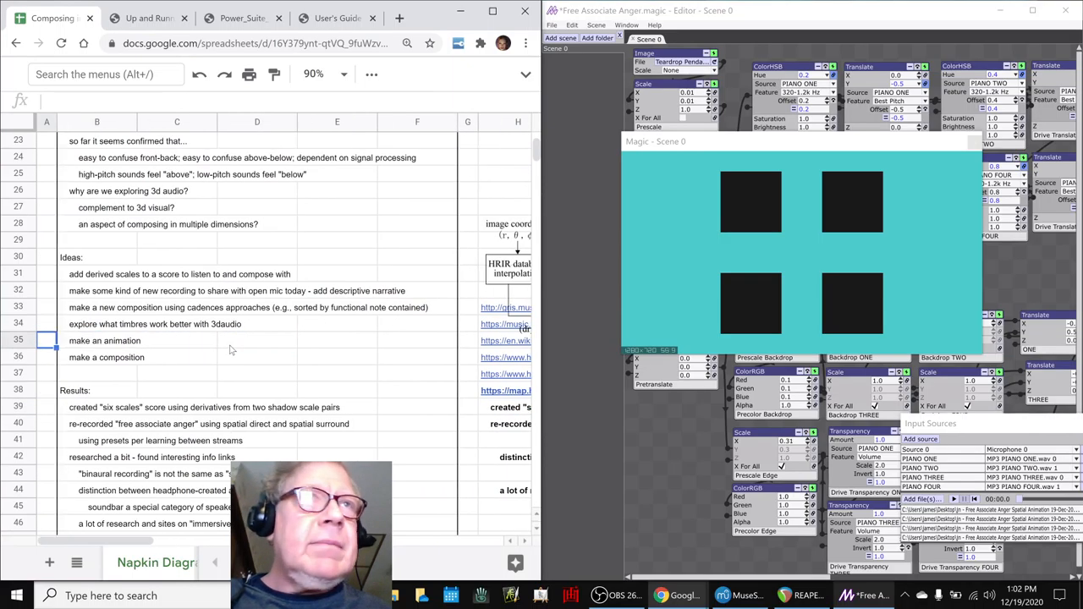
left_click(127, 190)
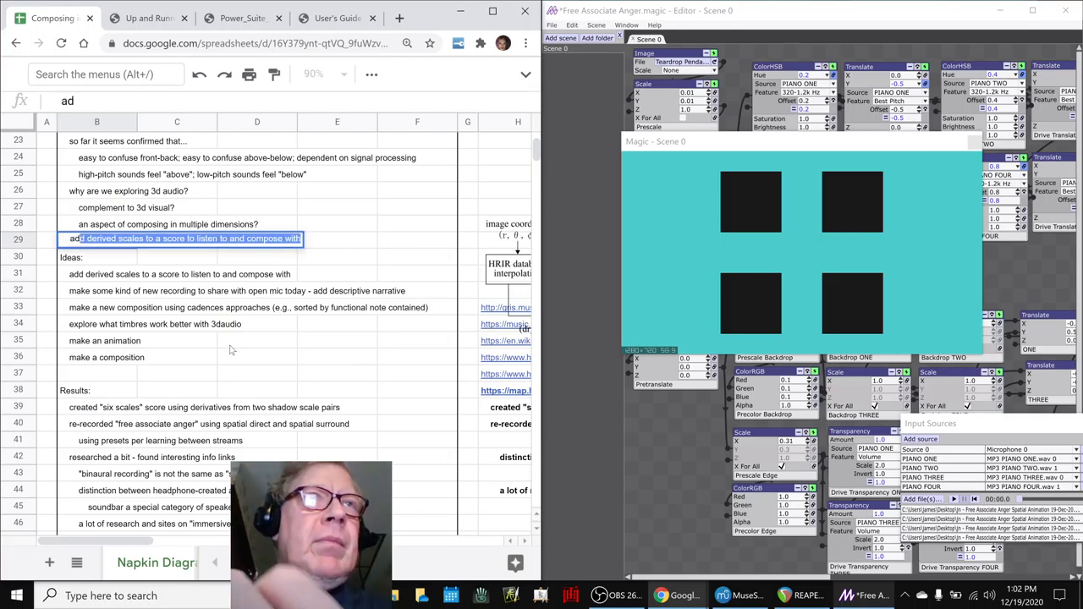
Enter the reflection 'adding the visual definitely reinforces the perception of audial spatial dimension' in B29
type("adding the v")
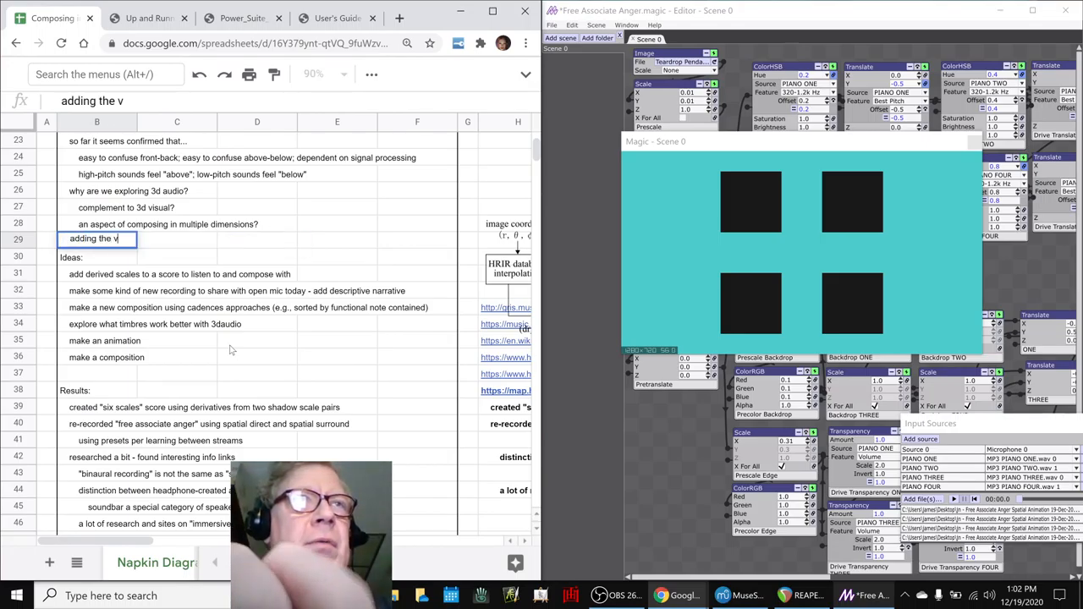
type("isual defint")
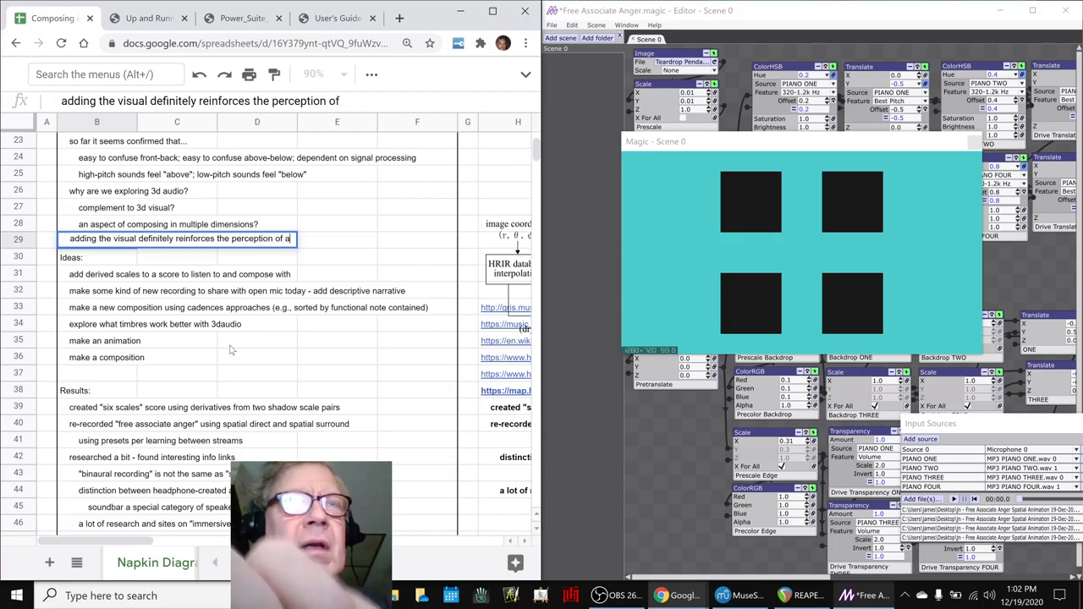
type("audial")
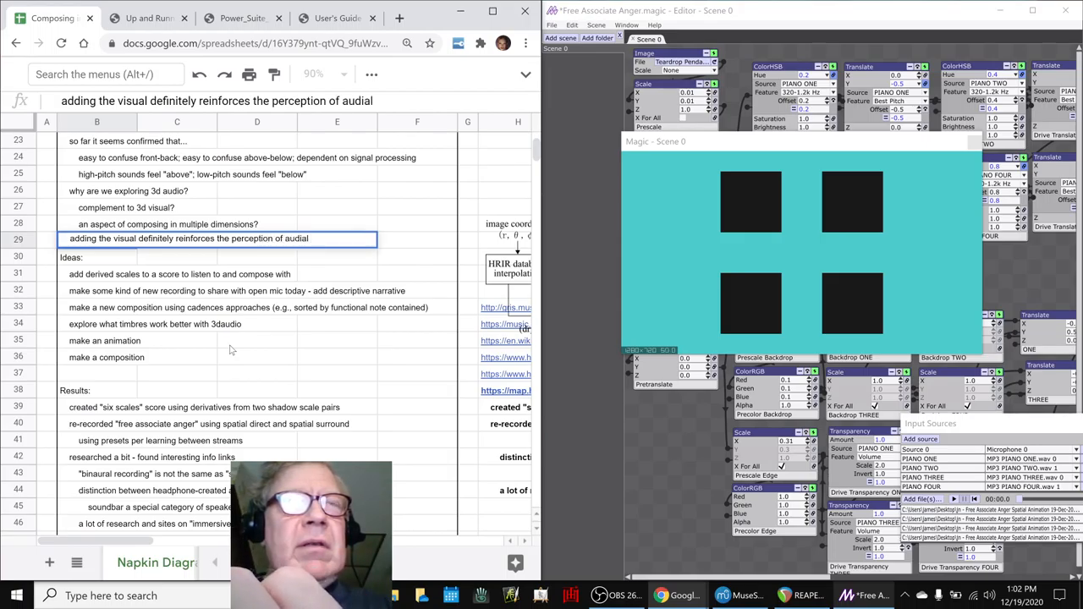
type("spatial")
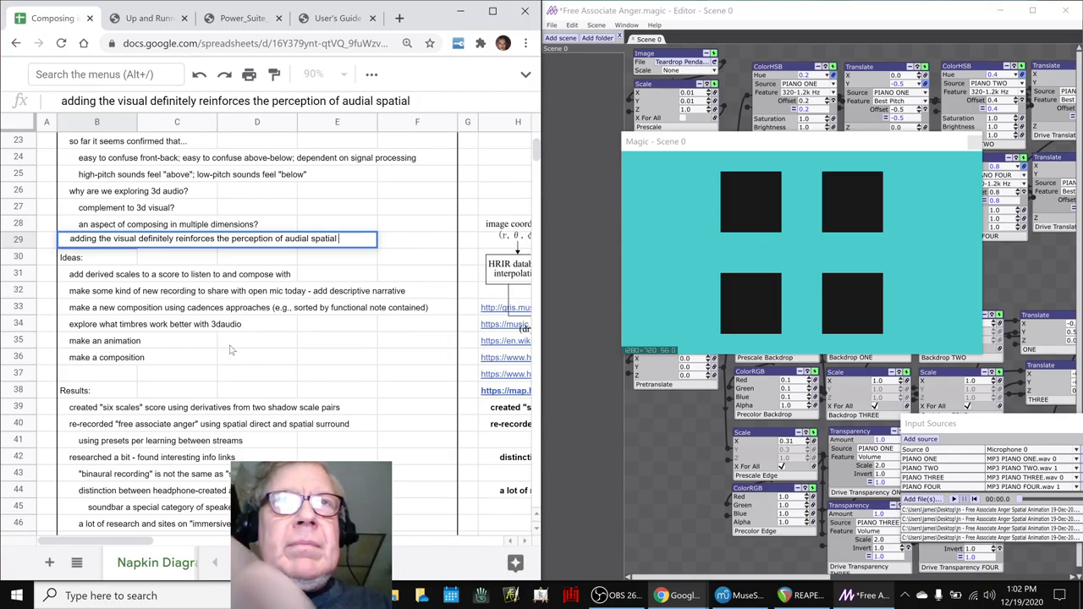
type("dimension")
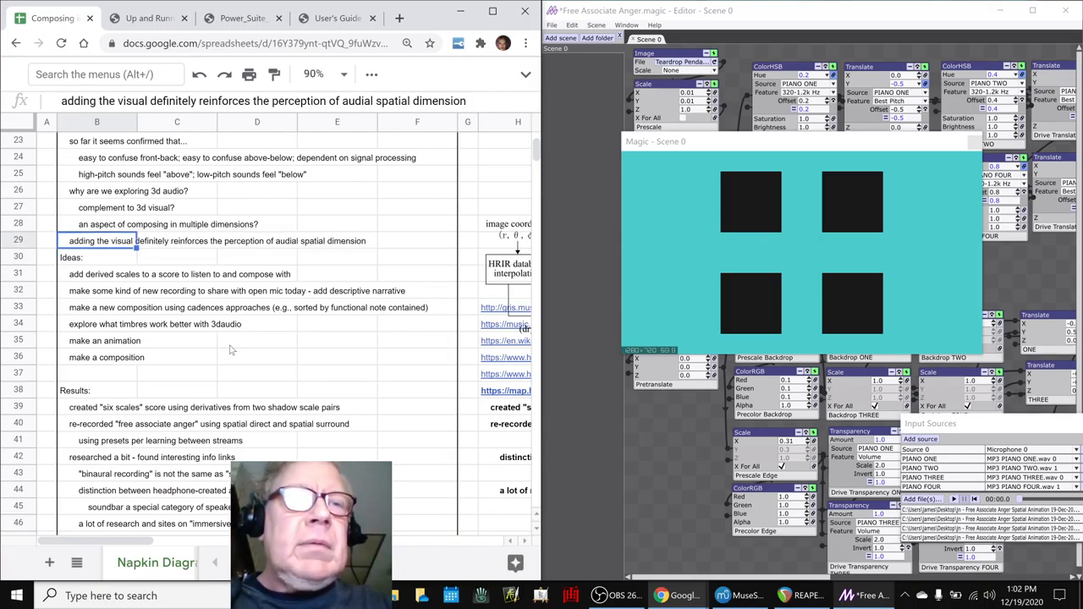
left_click(97, 257)
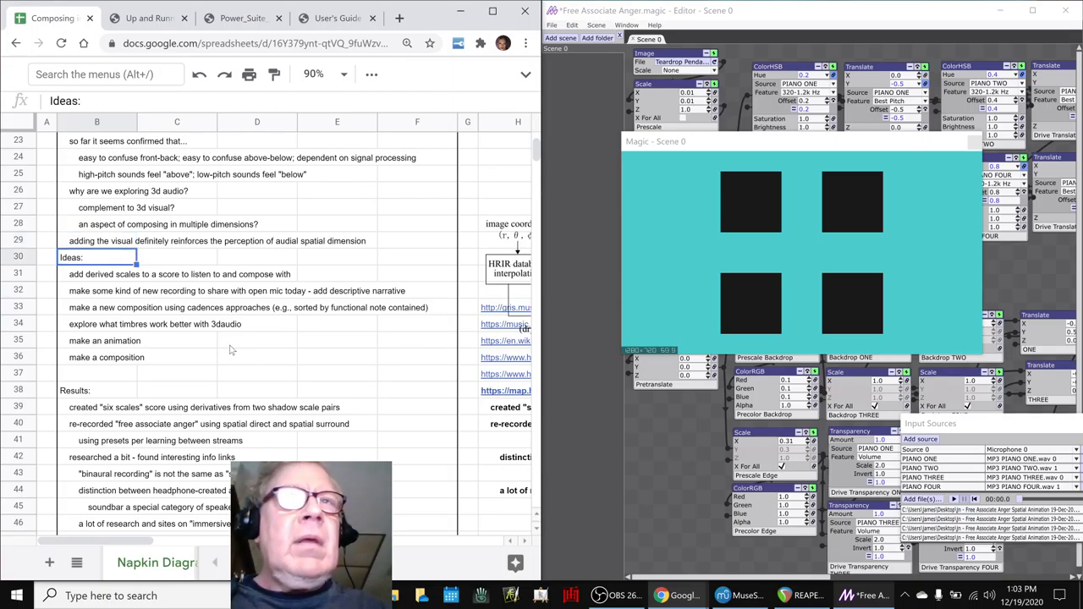
scroll("down", 3)
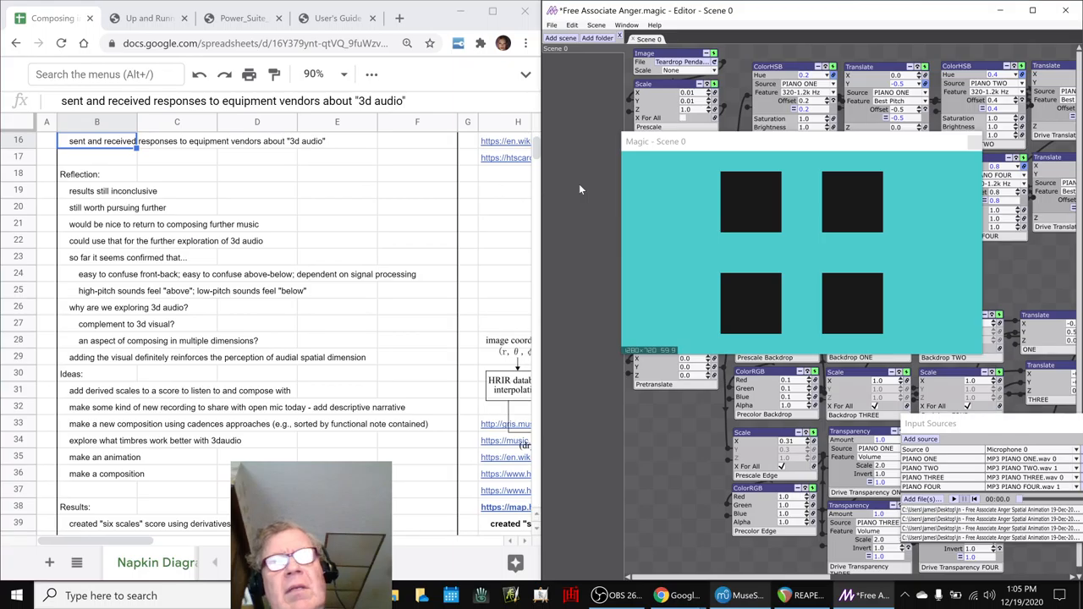
Review the Free Associate Anger piano score without edits, then return to the REAPER mix
left_click(738, 596)
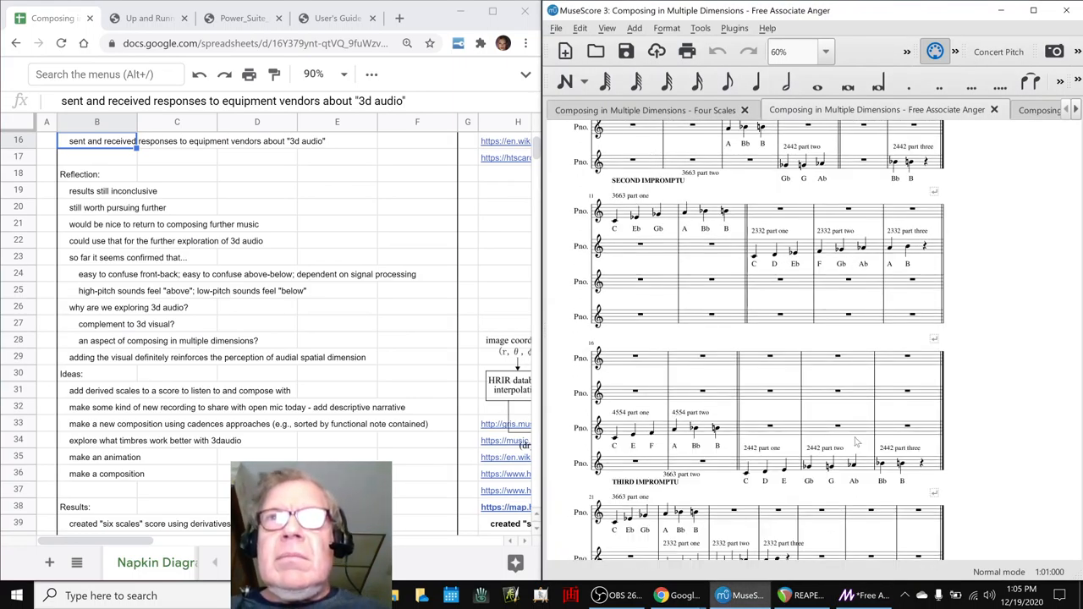
scroll("down", 3)
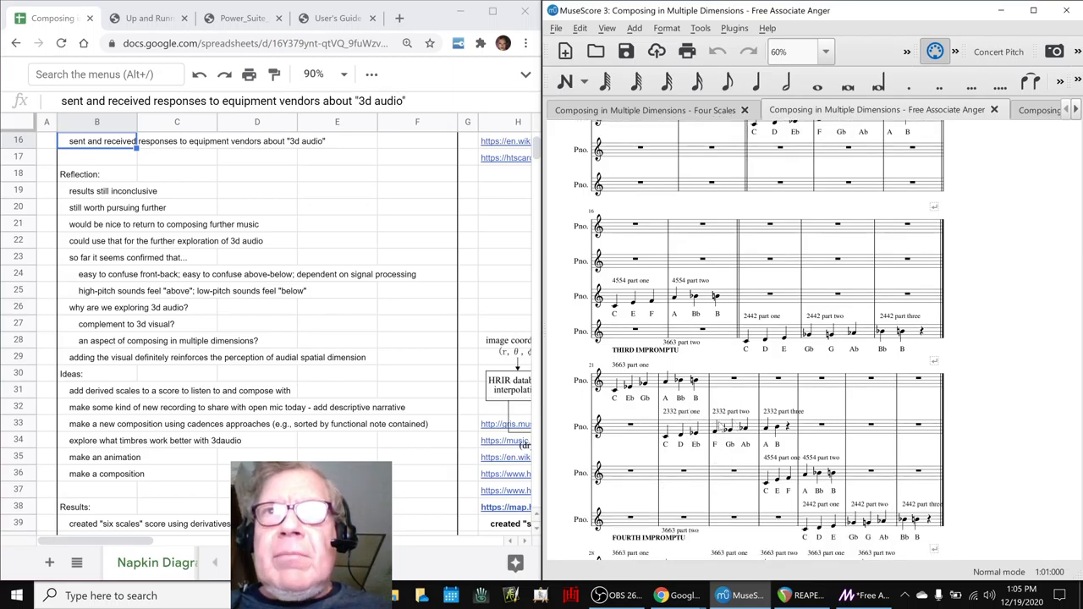
scroll("down", 3)
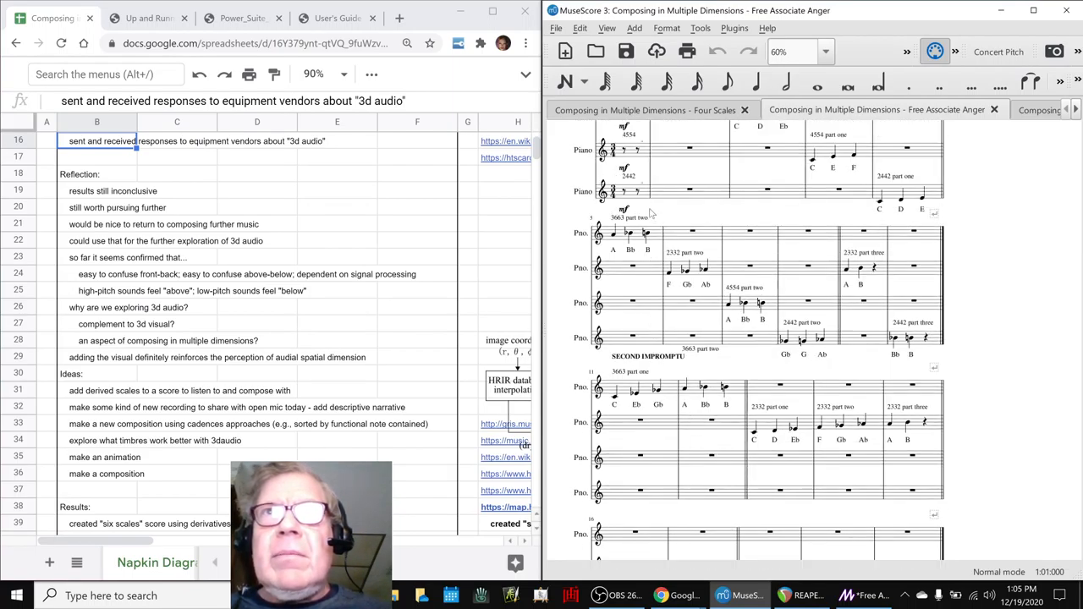
left_click(630, 234)
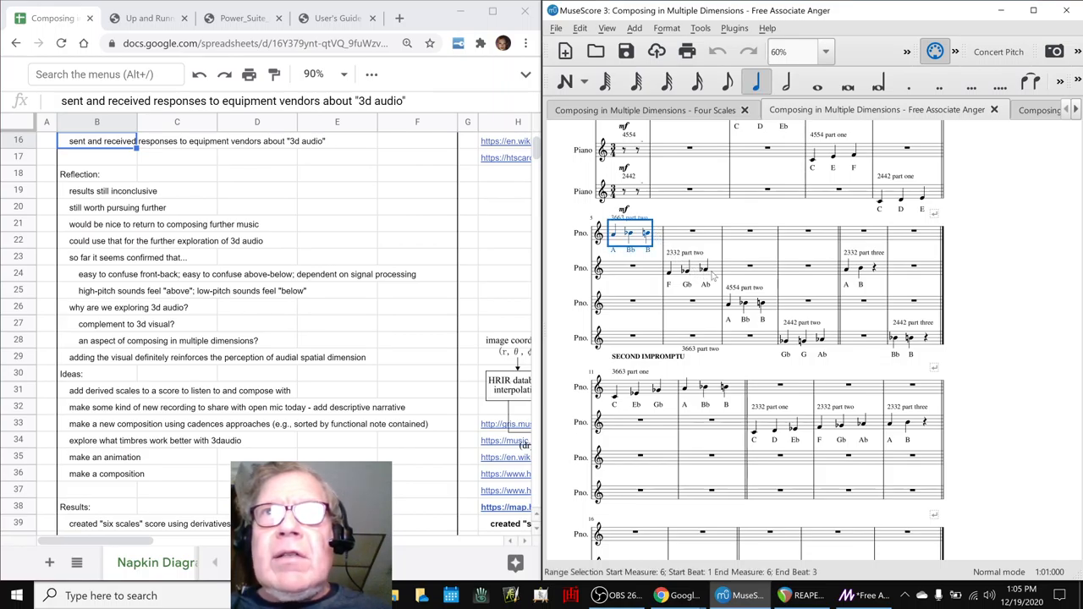
left_click(745, 305)
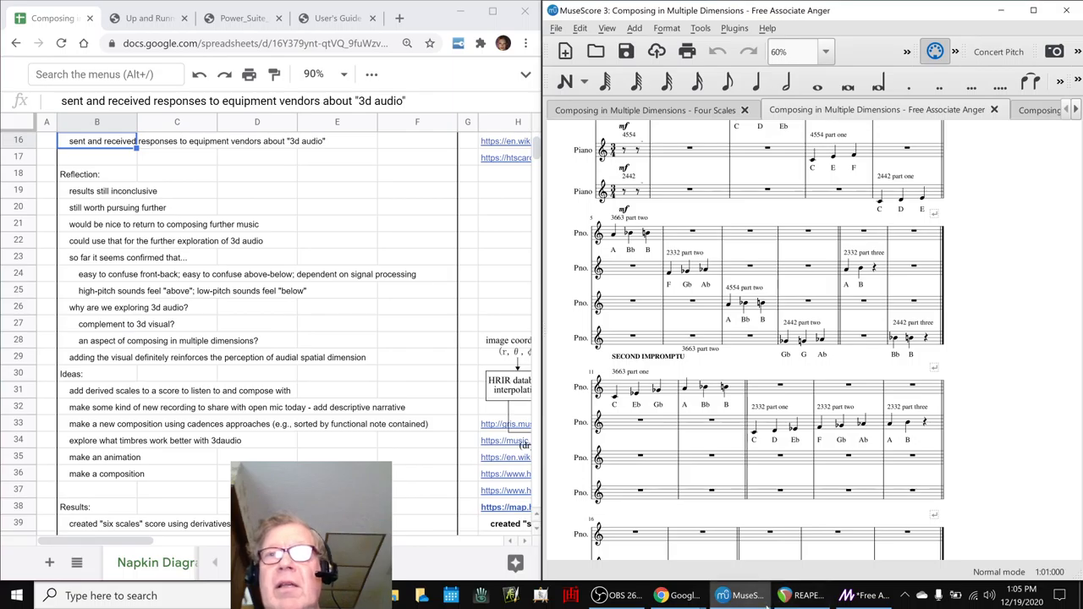
left_click(806, 595)
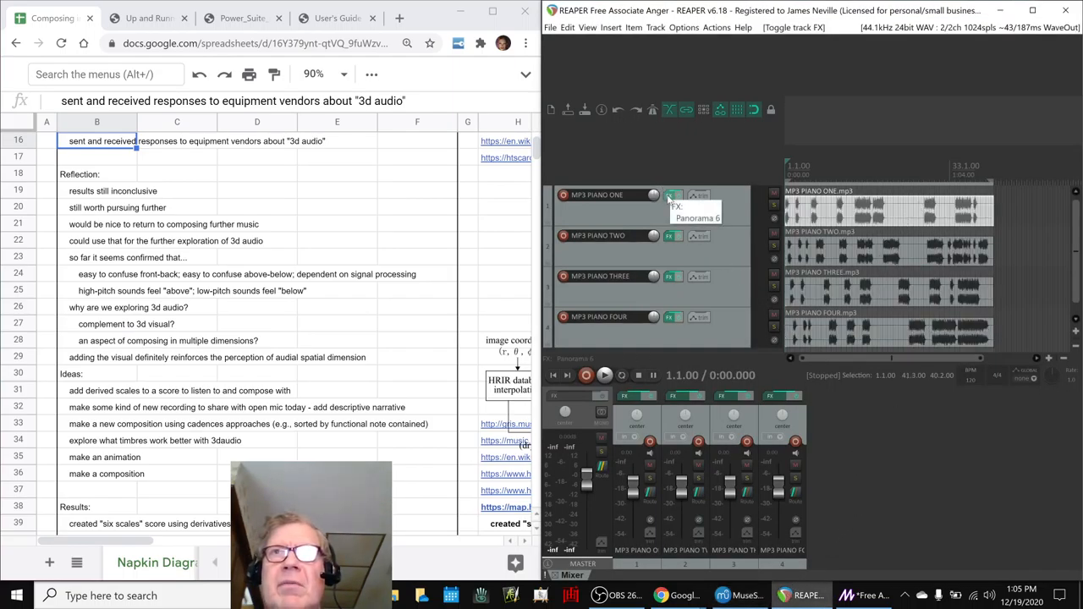
left_click(672, 194)
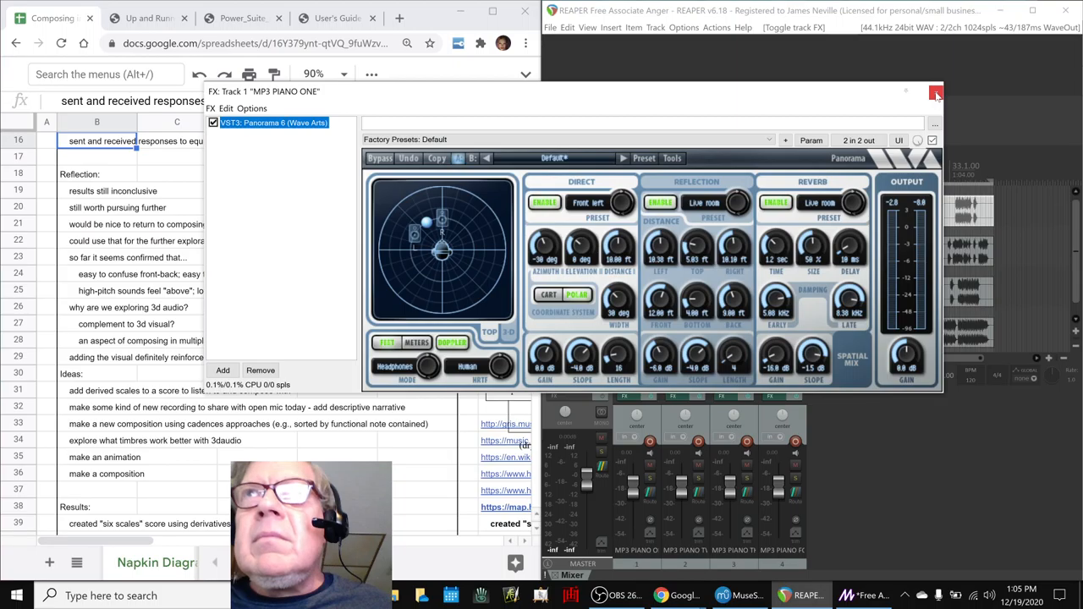
left_click(936, 91)
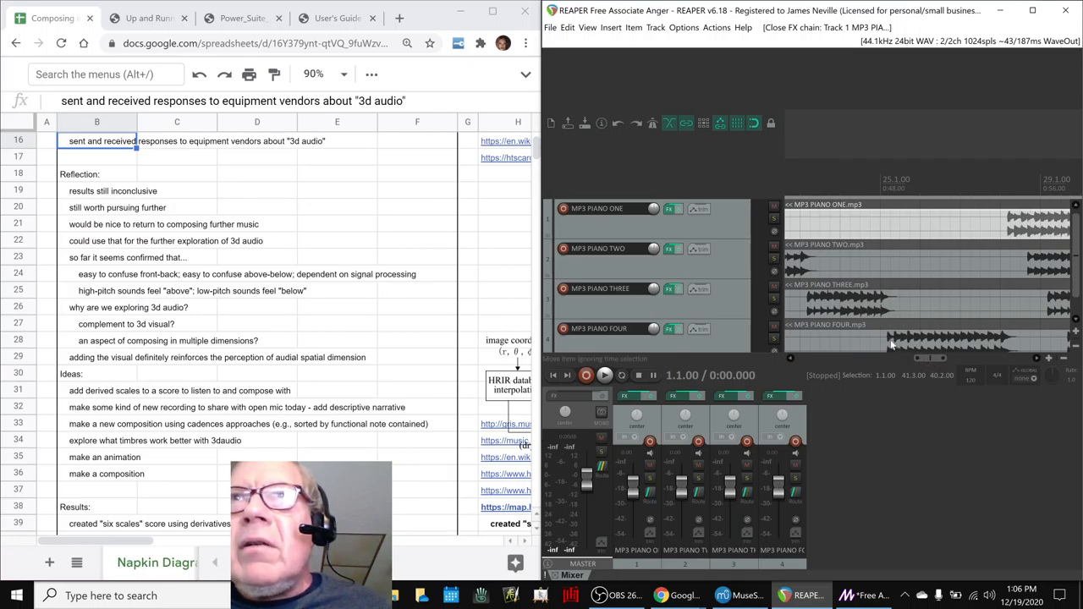
mouse_move(884, 313)
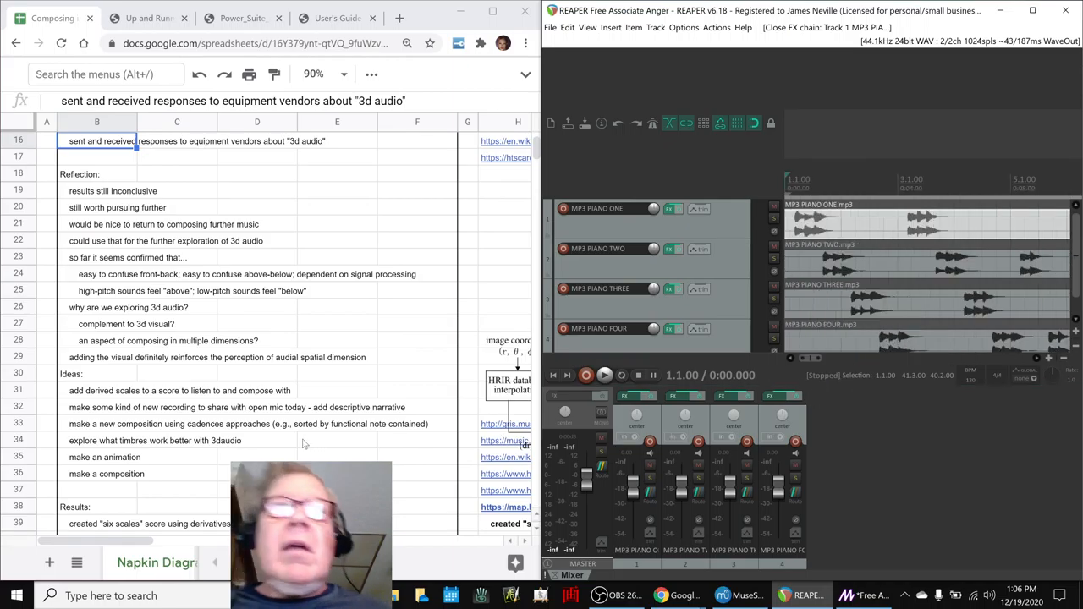
Scroll to the 'Ideas Next Time: listen and reflect' item and reopen track 1's effect chain
scroll("down", 3)
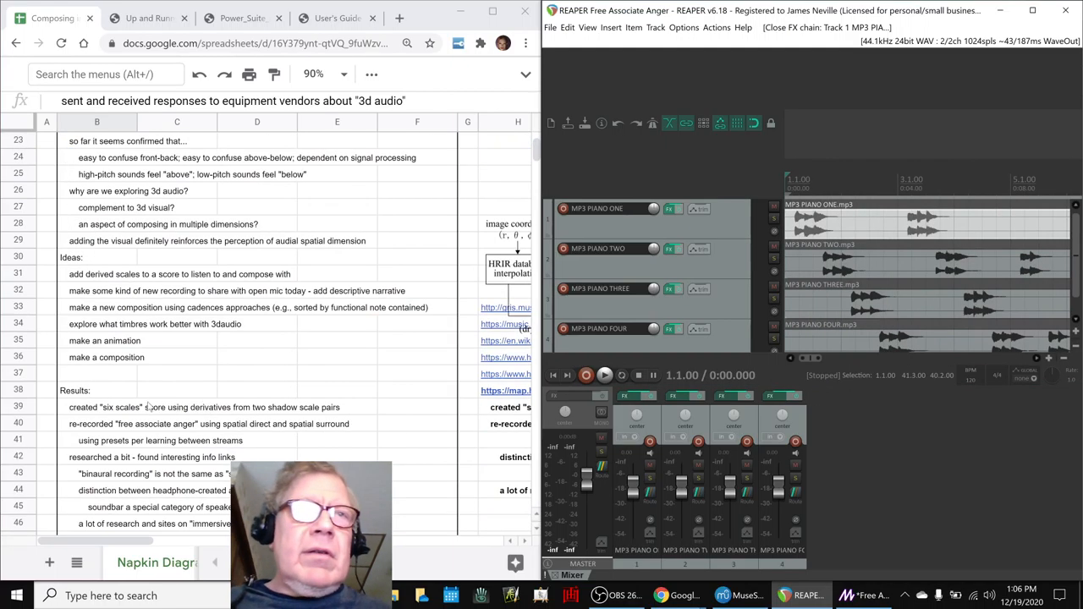
scroll("down", 3)
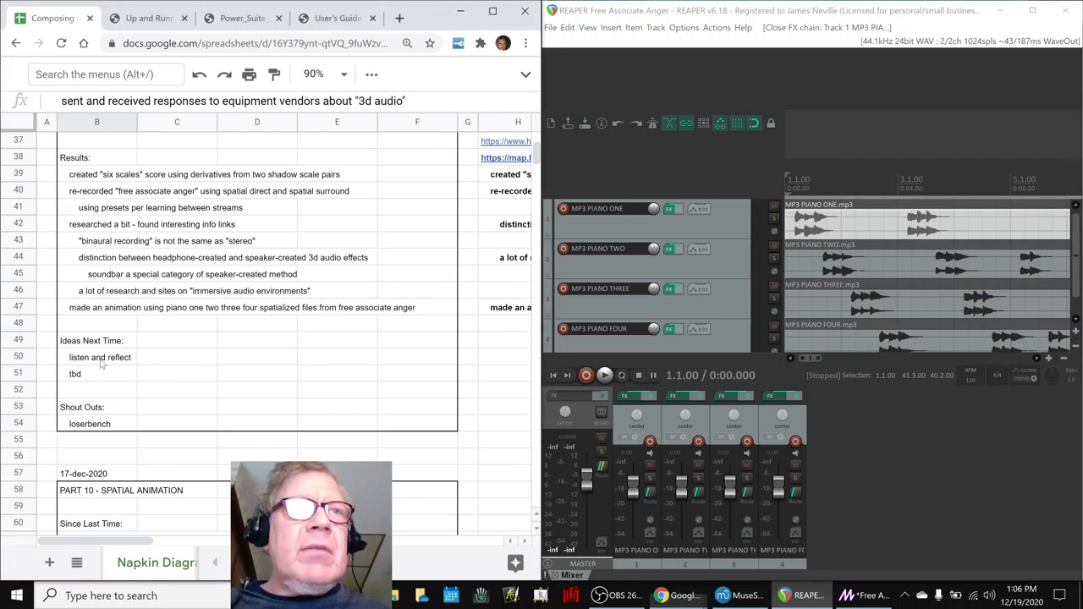
left_click(100, 356)
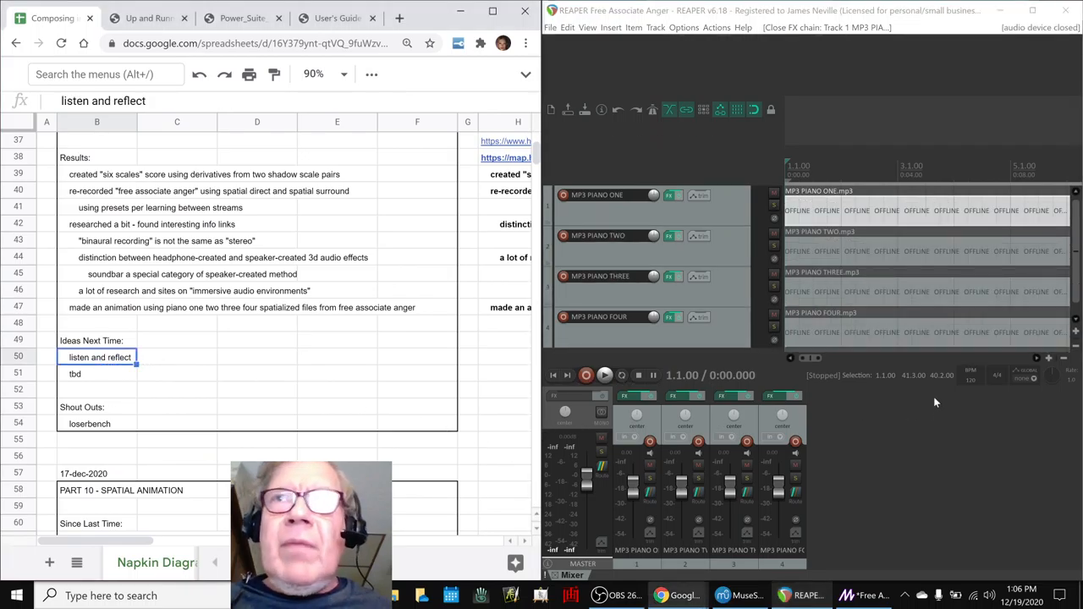
left_click(672, 194)
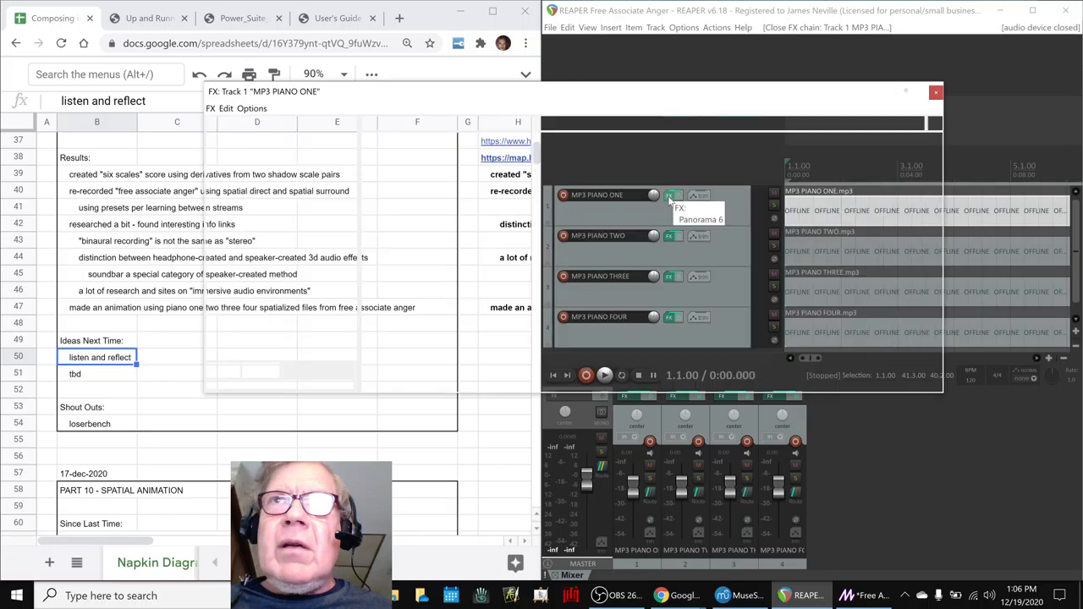